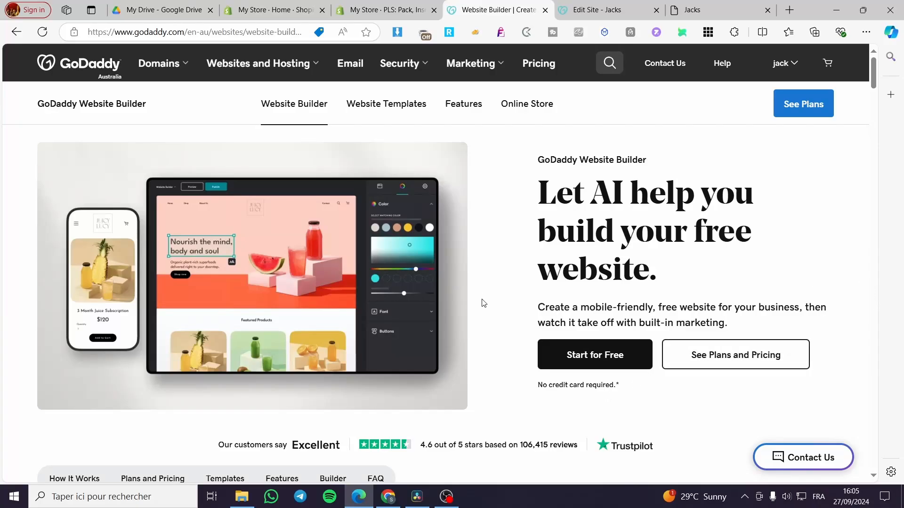
mouse_move(239, 221)
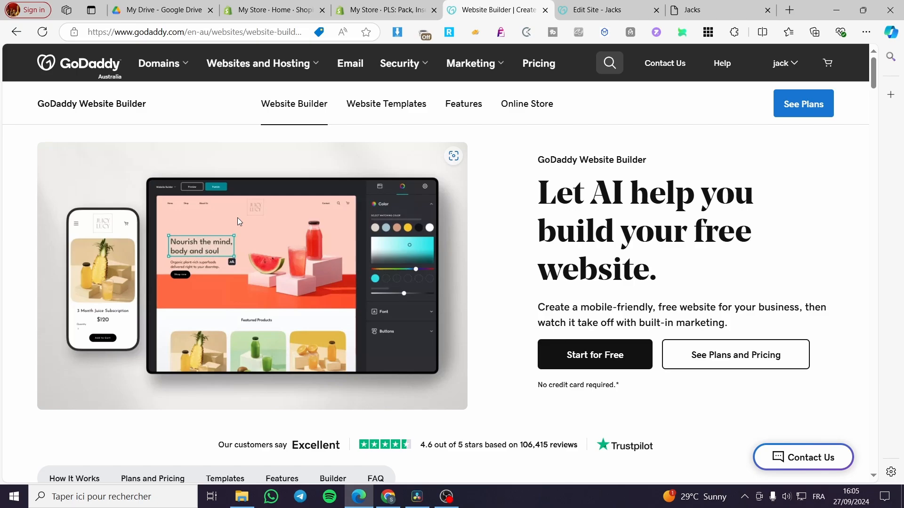
mouse_move(499, 249)
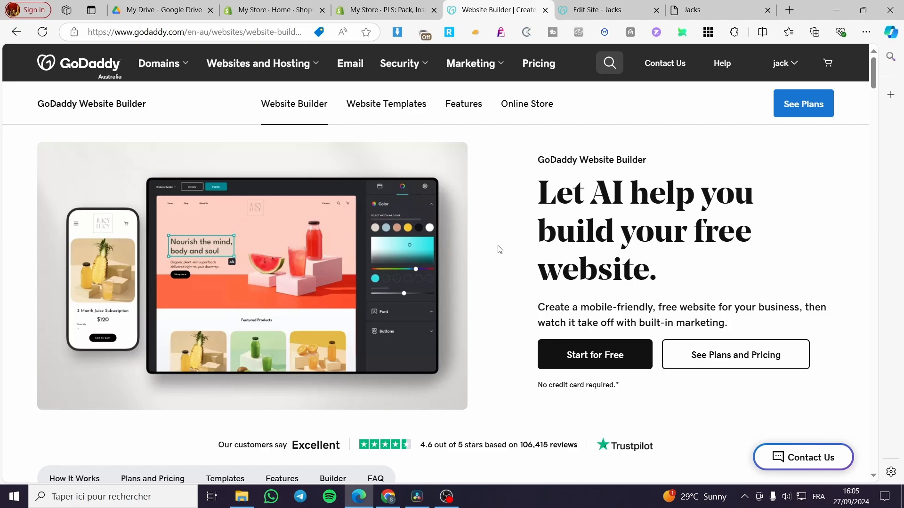
mouse_move(714, 235)
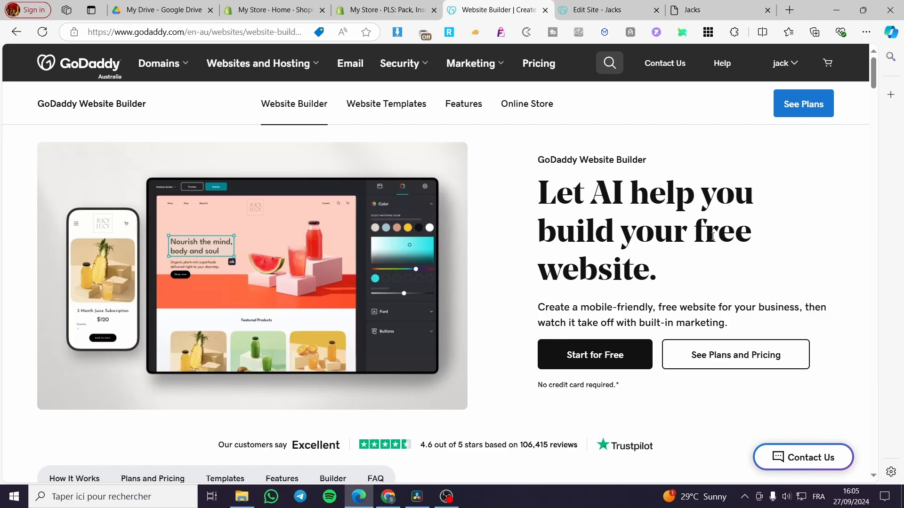
mouse_move(245, 231)
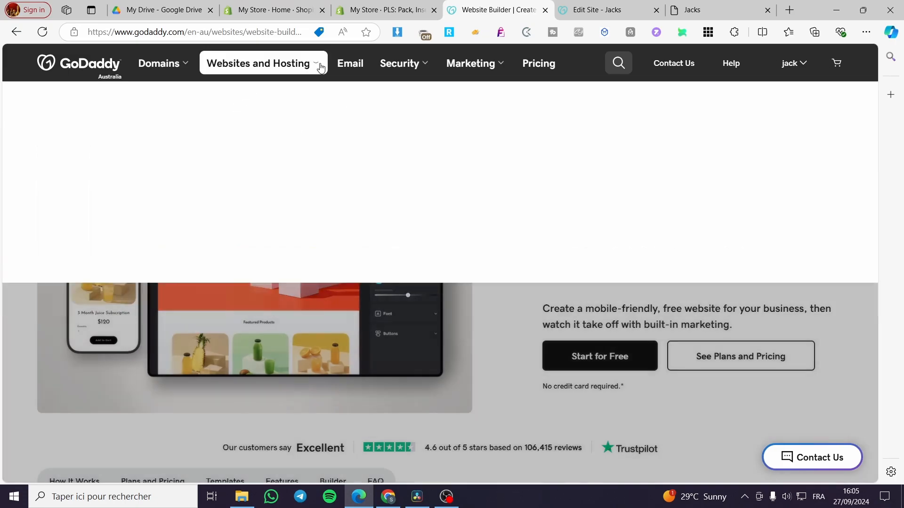
- Open the 'Edit Site - Jacks' editor and scroll through the home page sections
click(258, 63)
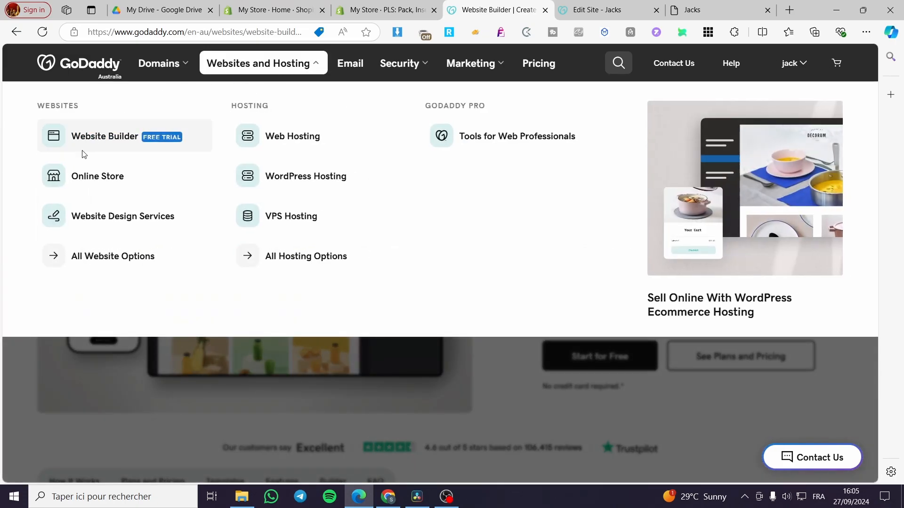
mouse_move(113, 142)
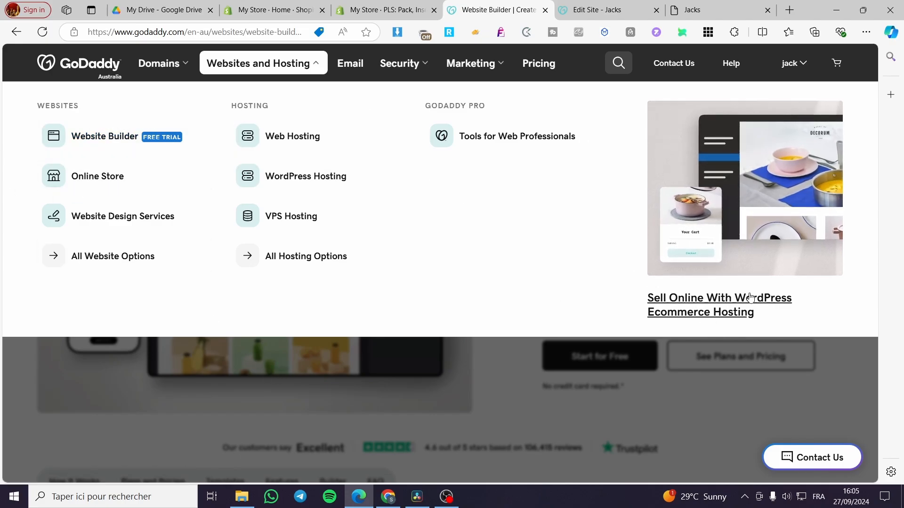
mouse_move(584, 393)
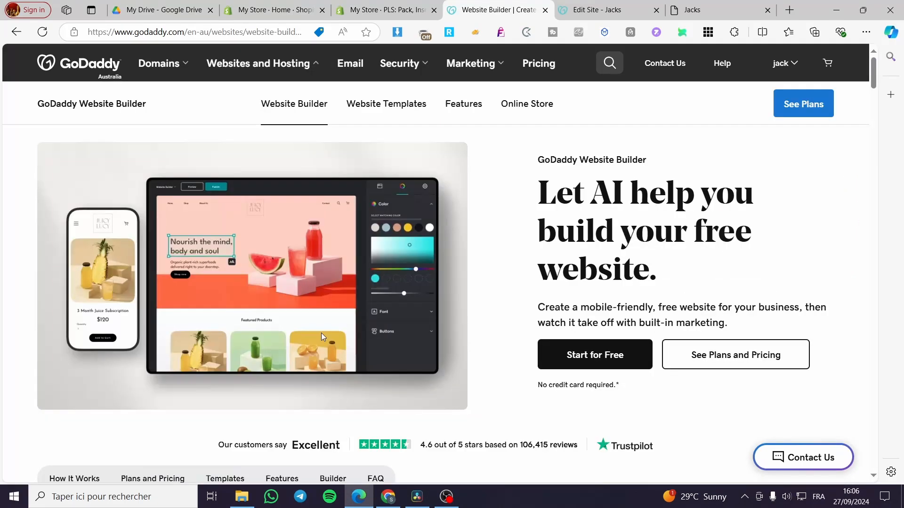
click(600, 9)
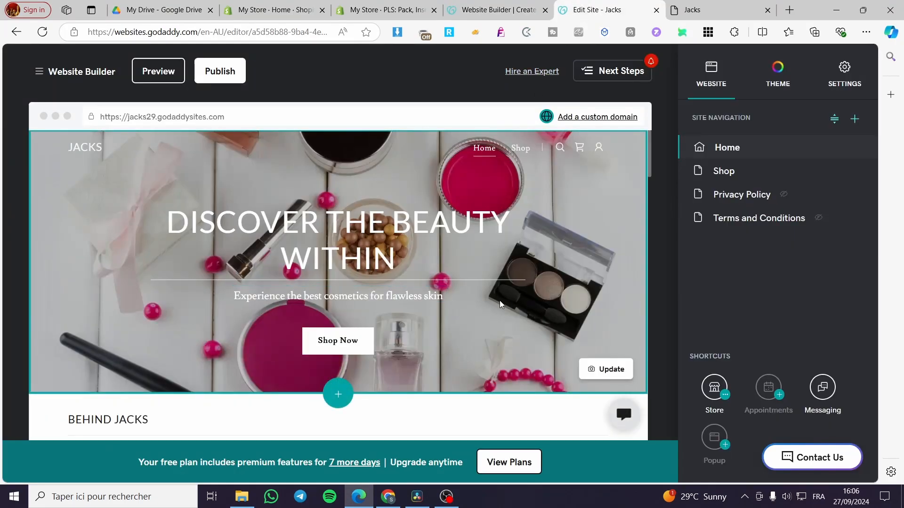
scroll(down, 3)
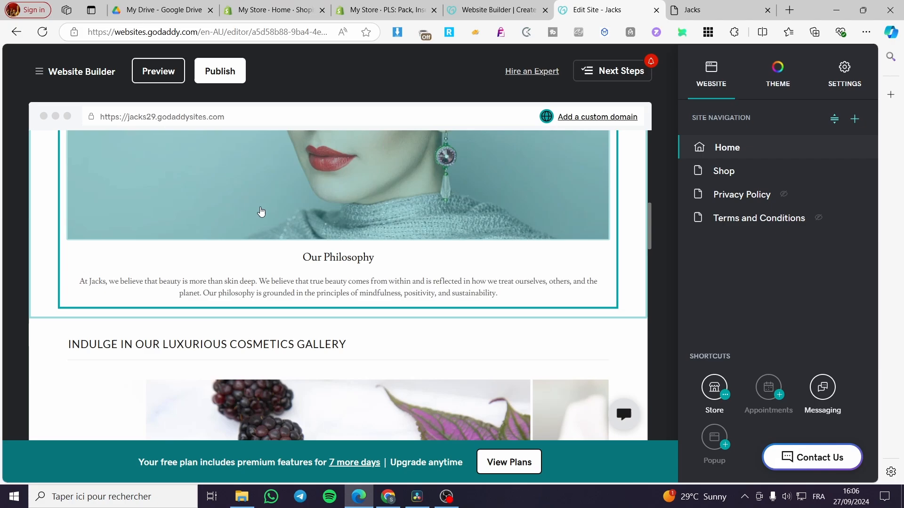
scroll(down, 3)
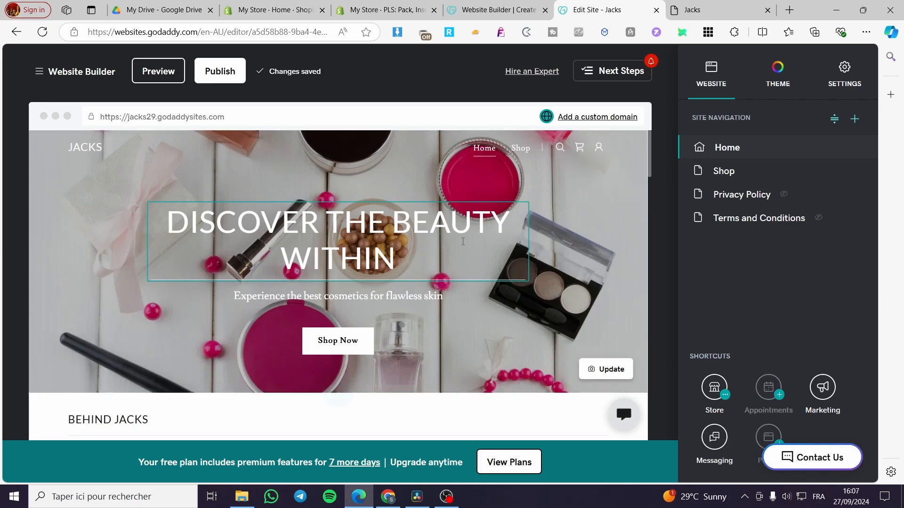
scroll(down, 3)
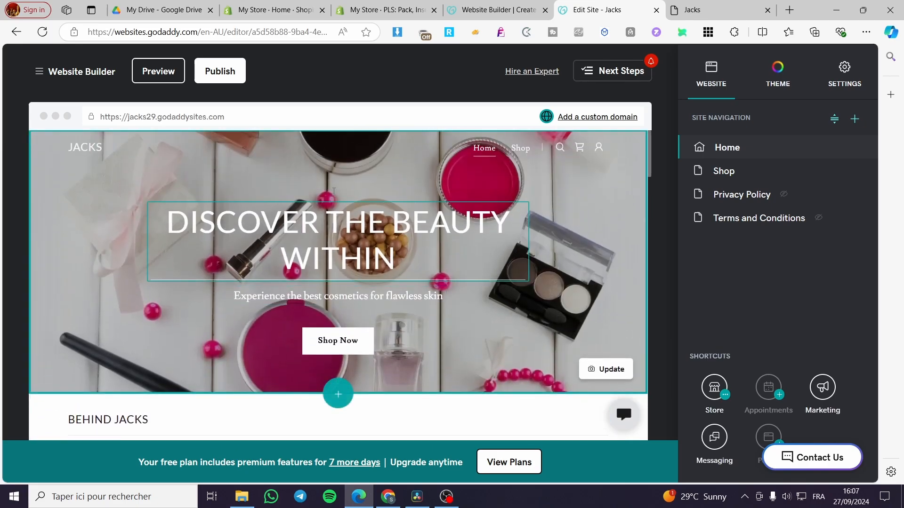
scroll(down, 3)
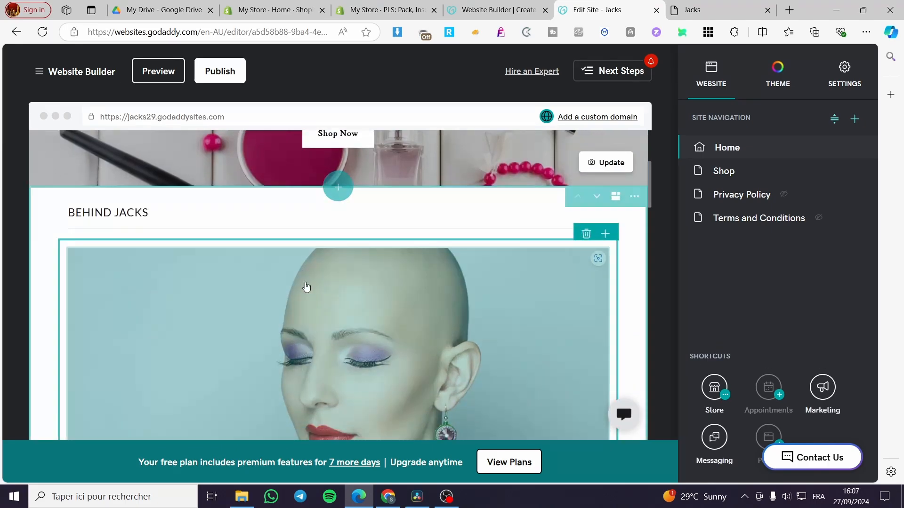
scroll(down, 3)
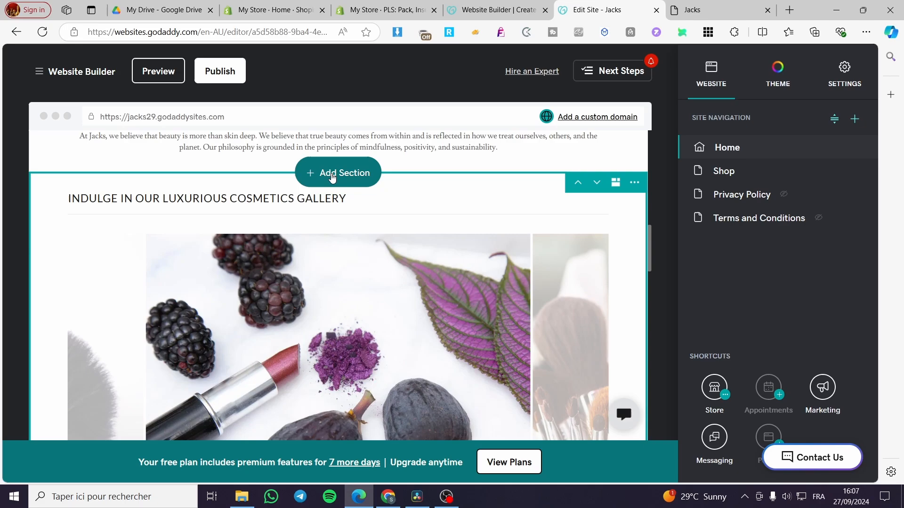
- Browse Add Section > Image Gallery > Photo Gallery to 'Slideshow best for horizontal images'
click(337, 172)
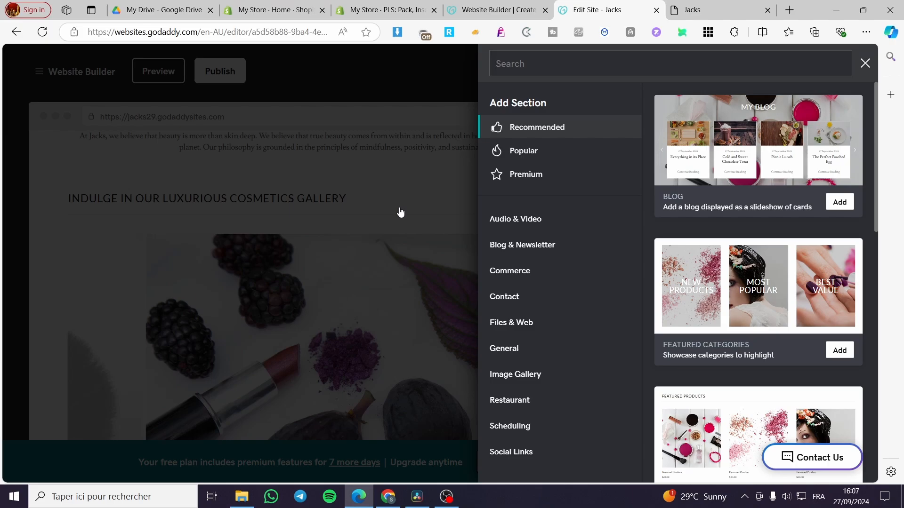
mouse_move(604, 136)
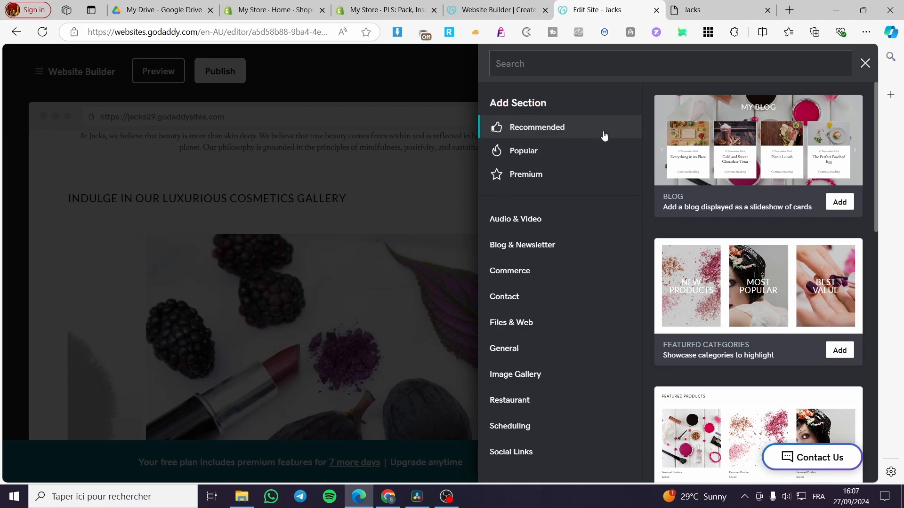
mouse_move(534, 114)
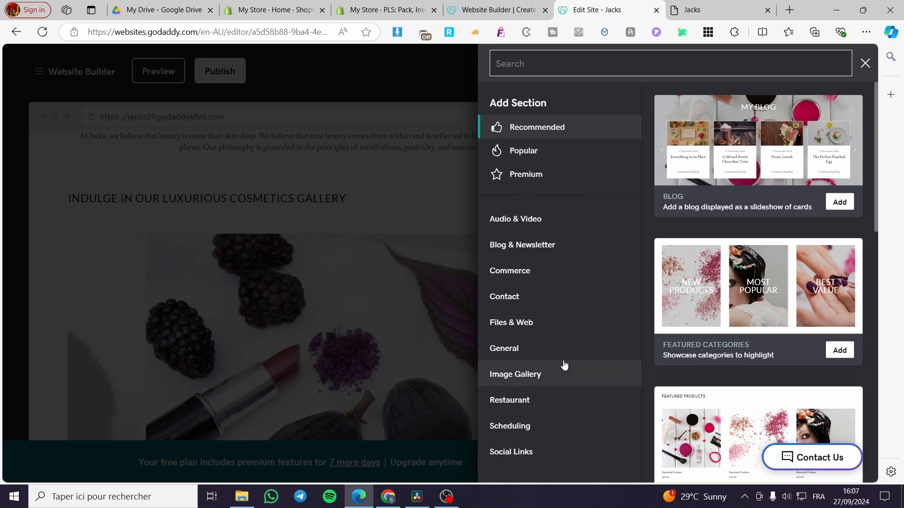
click(515, 373)
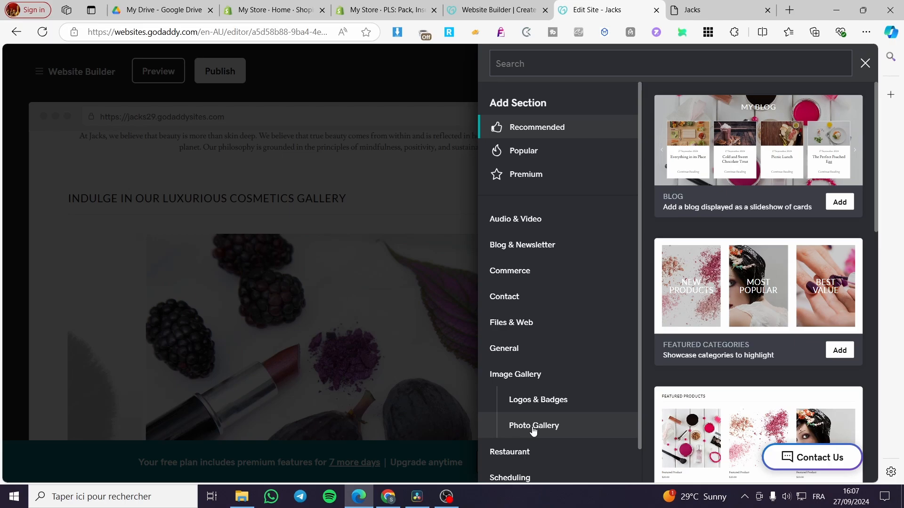
click(533, 426)
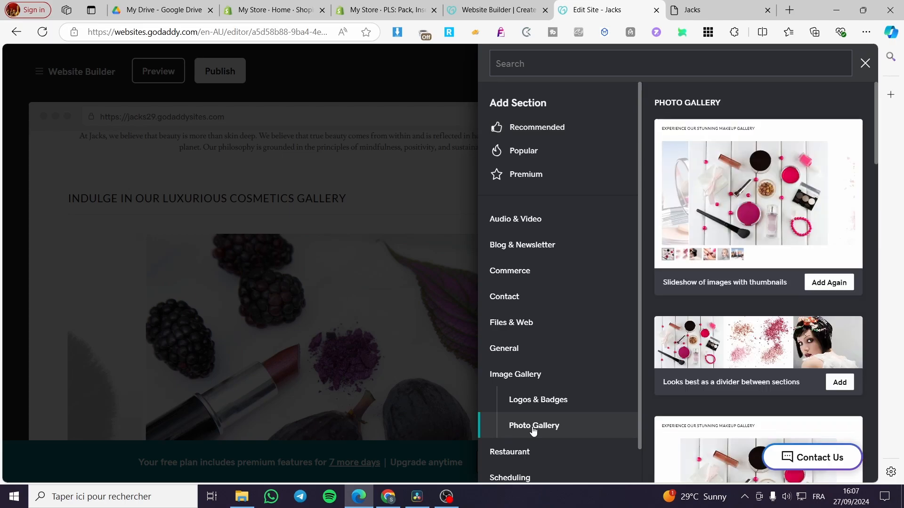
scroll(down, 3)
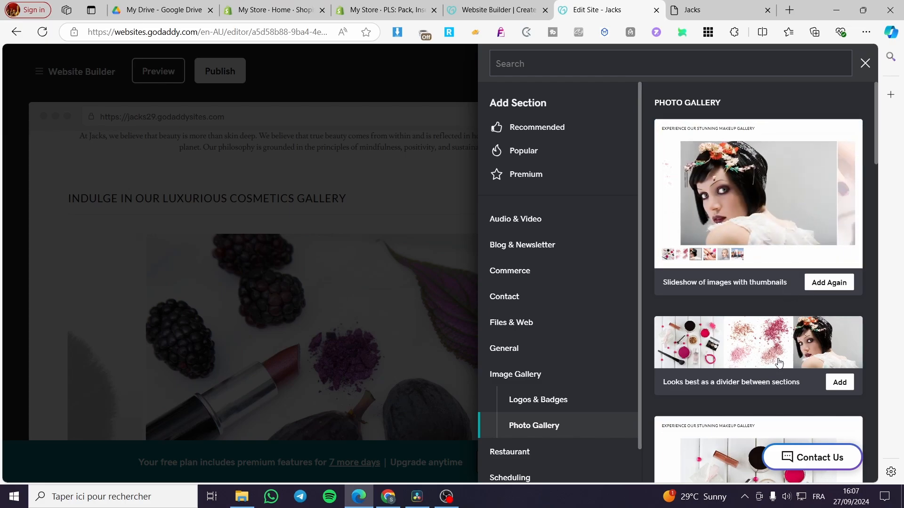
scroll(down, 3)
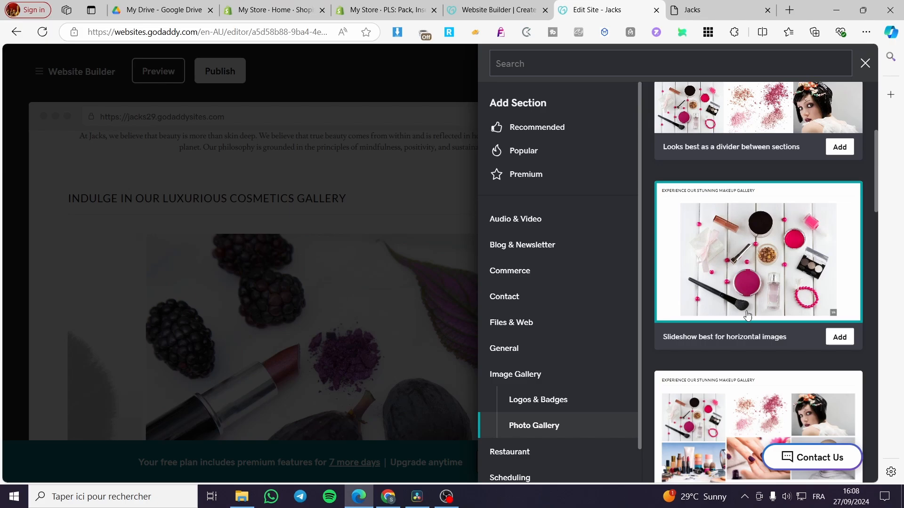
mouse_move(830, 307)
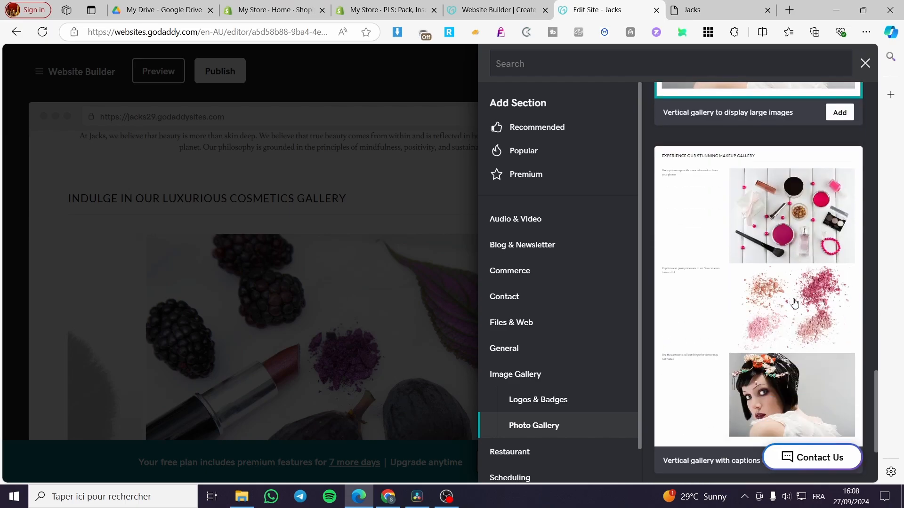
scroll(down, 3)
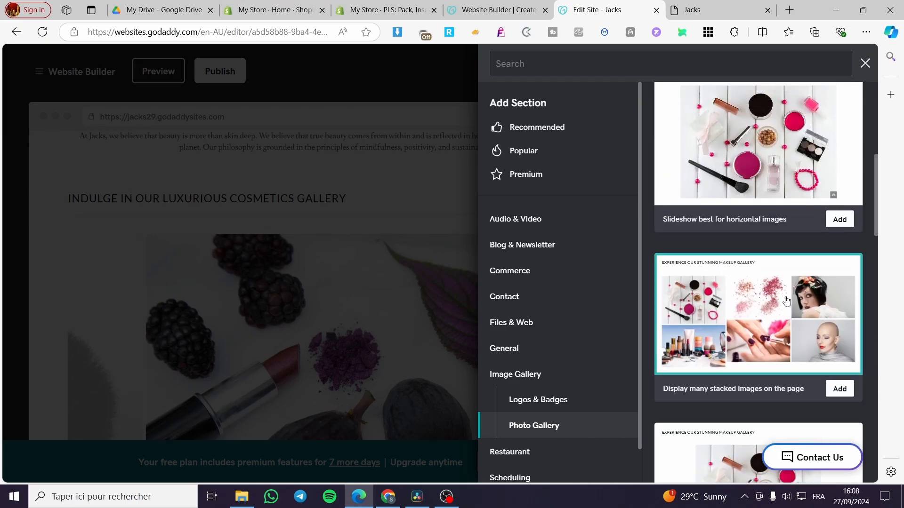
scroll(down, 3)
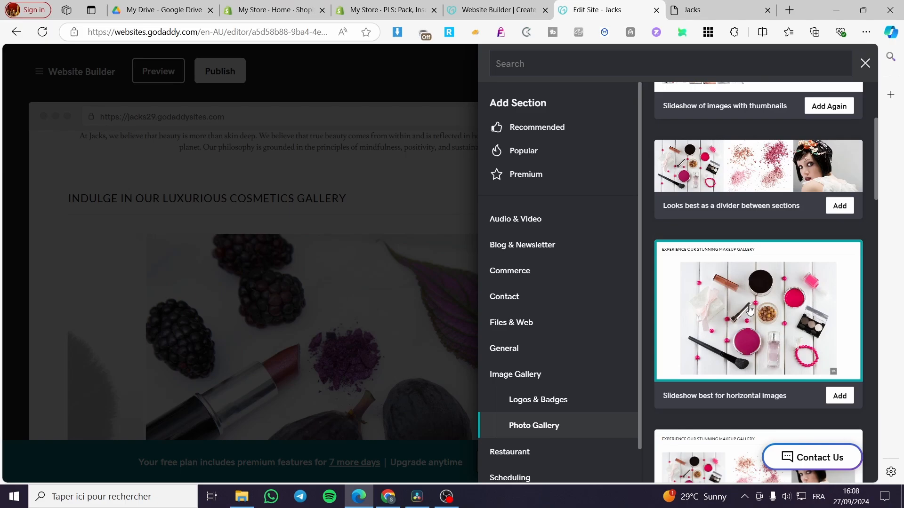
mouse_move(788, 317)
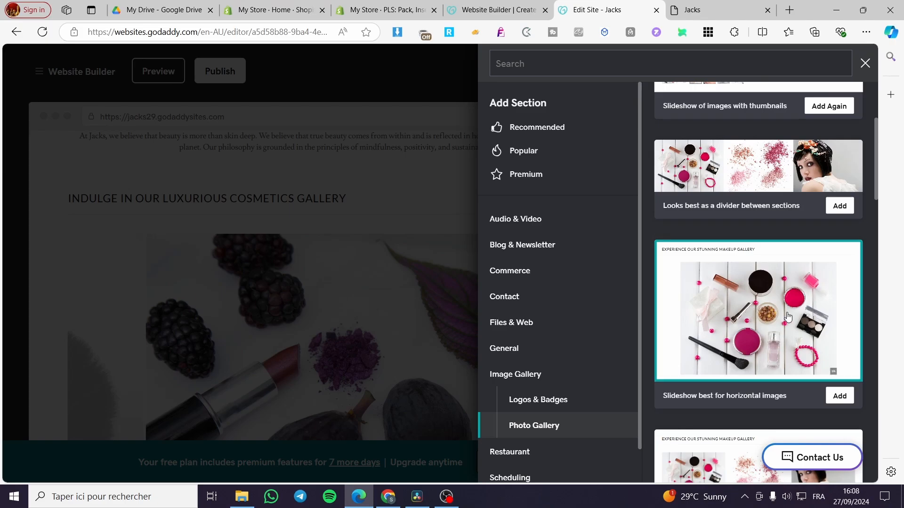
- Add the 'Slideshow best for horizontal images' section beneath Our Philosophy
click(840, 395)
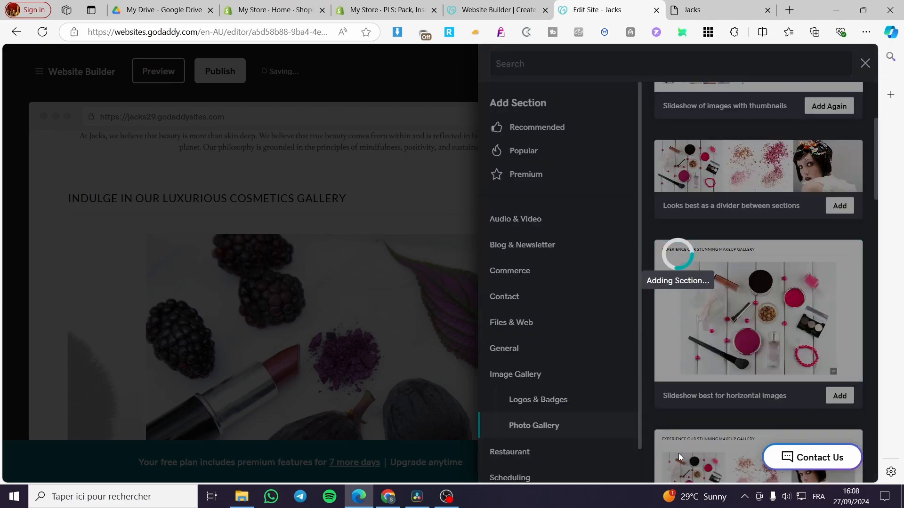
click(839, 396)
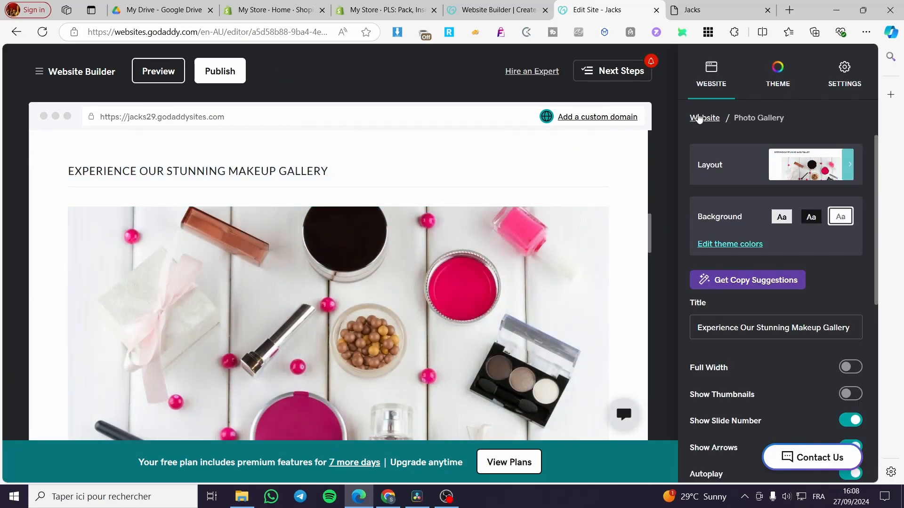
scroll(down, 3)
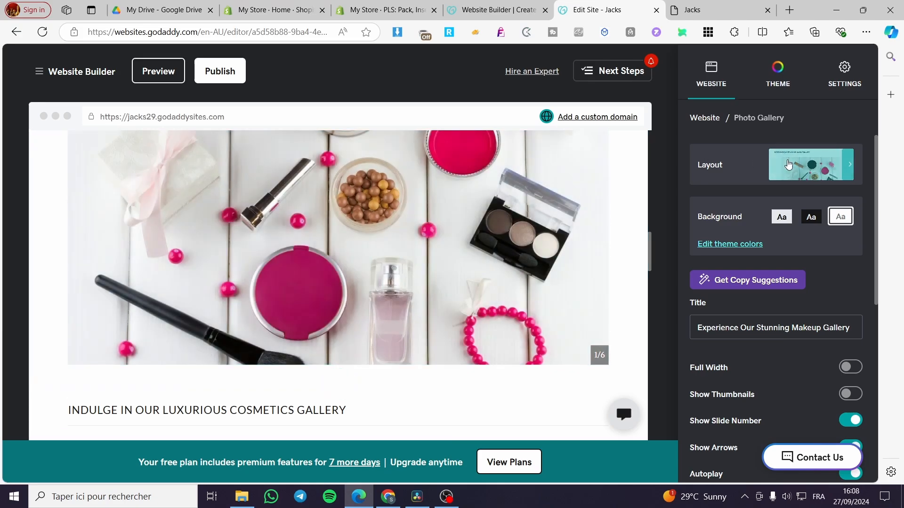
- Try a light background swatch on the gallery, then restore the original background
click(775, 165)
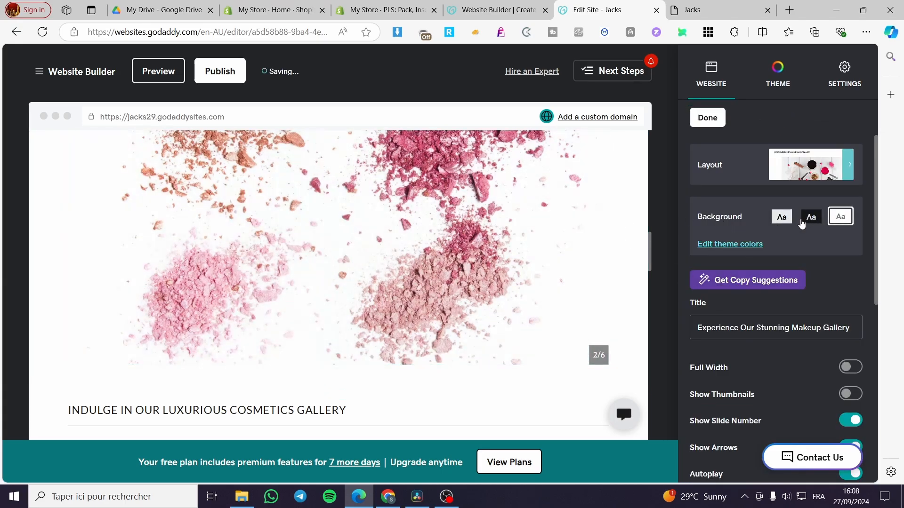
click(781, 217)
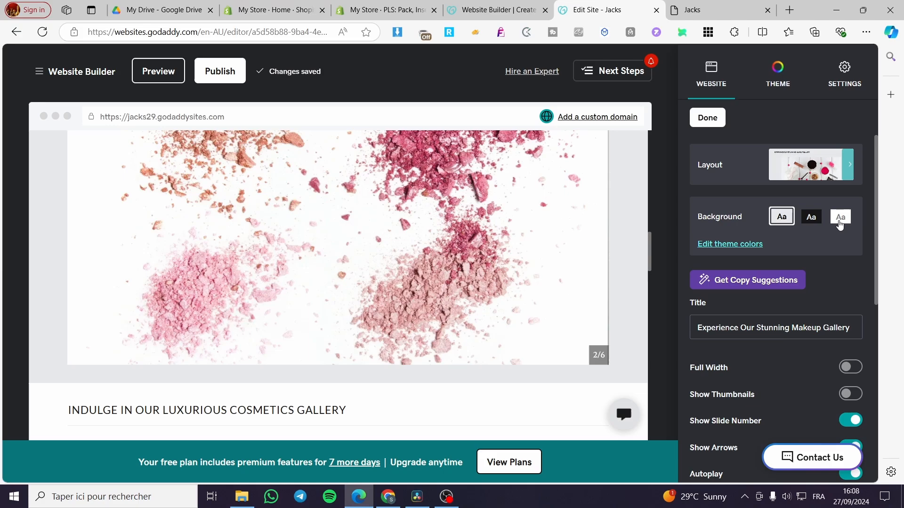
click(840, 217)
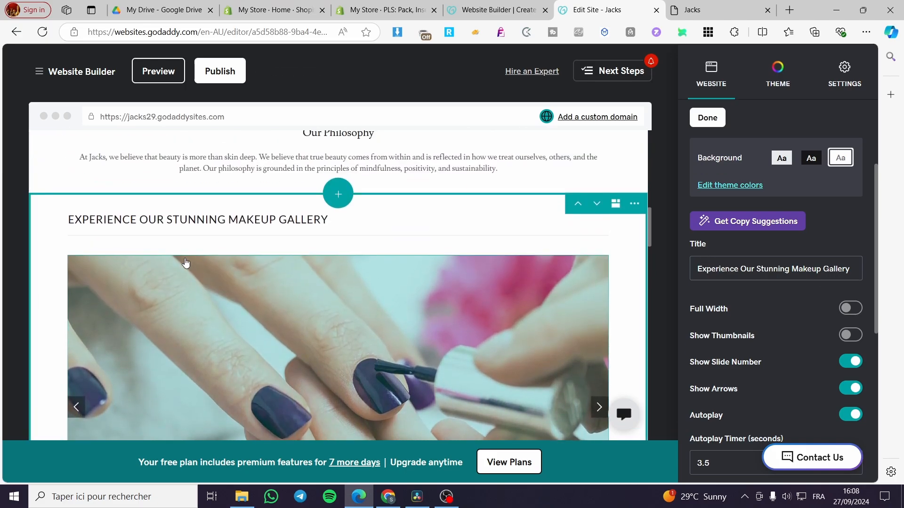
- Delete the gallery's title text and switch on the Full Width toggle
click(773, 269)
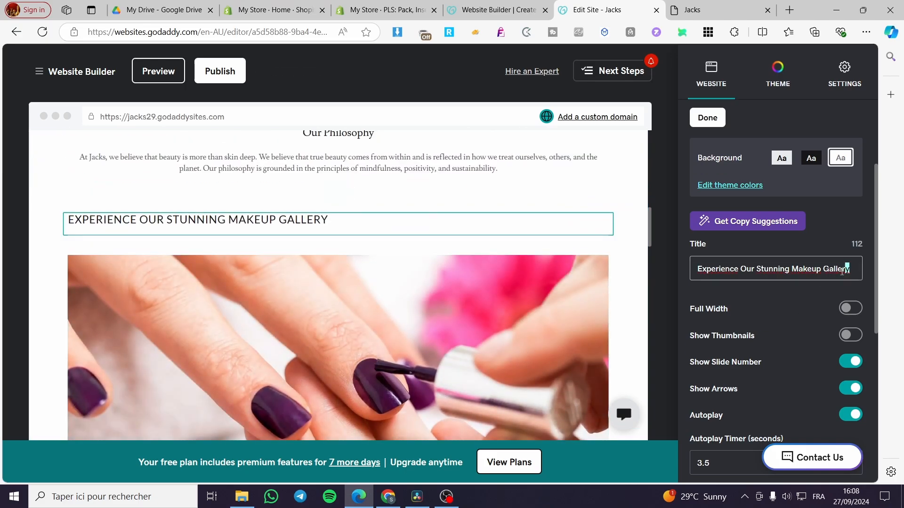
triple_click(776, 269)
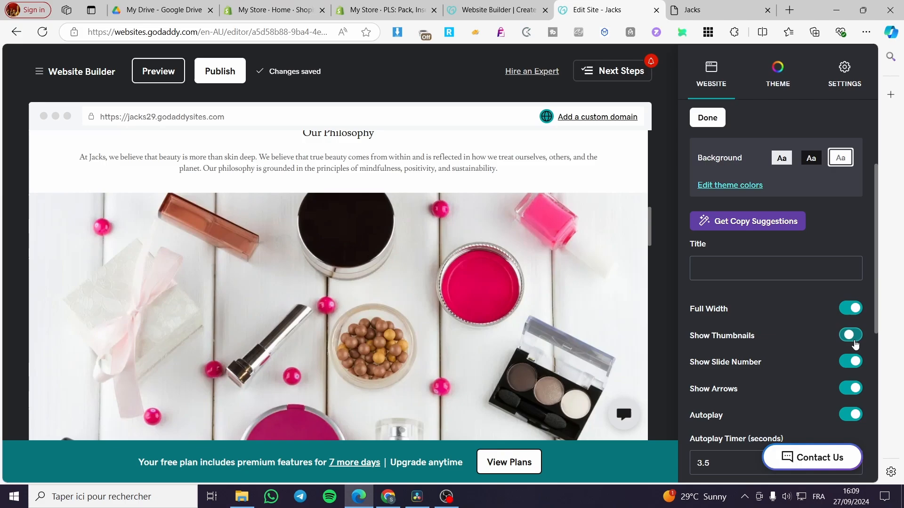
click(850, 334)
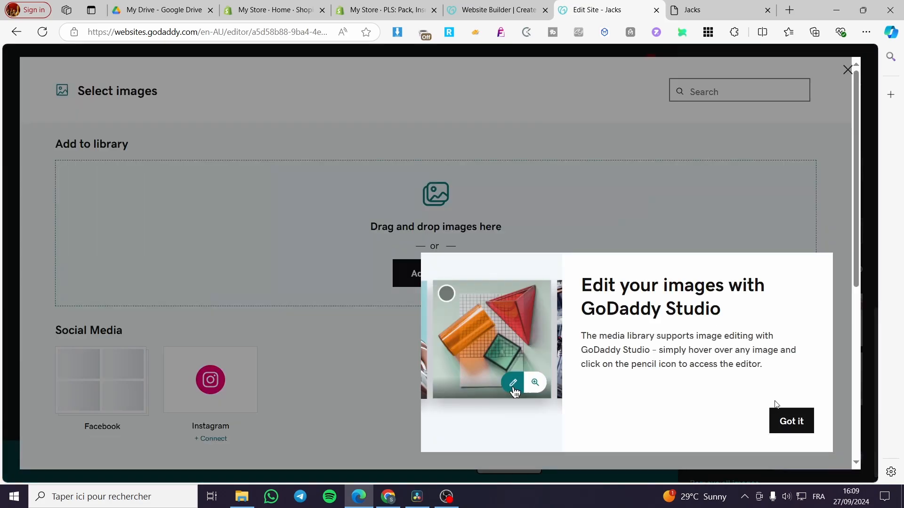
- Dismiss the tip and add the uploaded pink gift-box image to the Photo Gallery
click(435, 273)
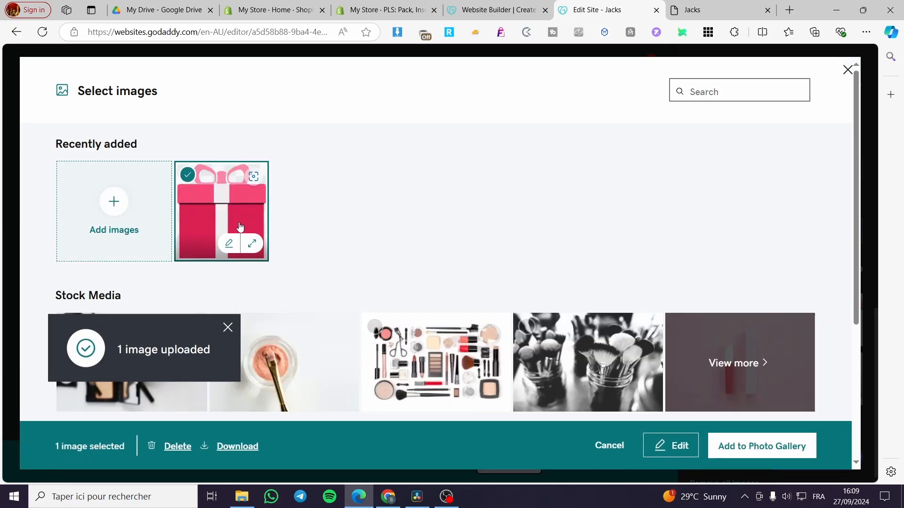
click(760, 446)
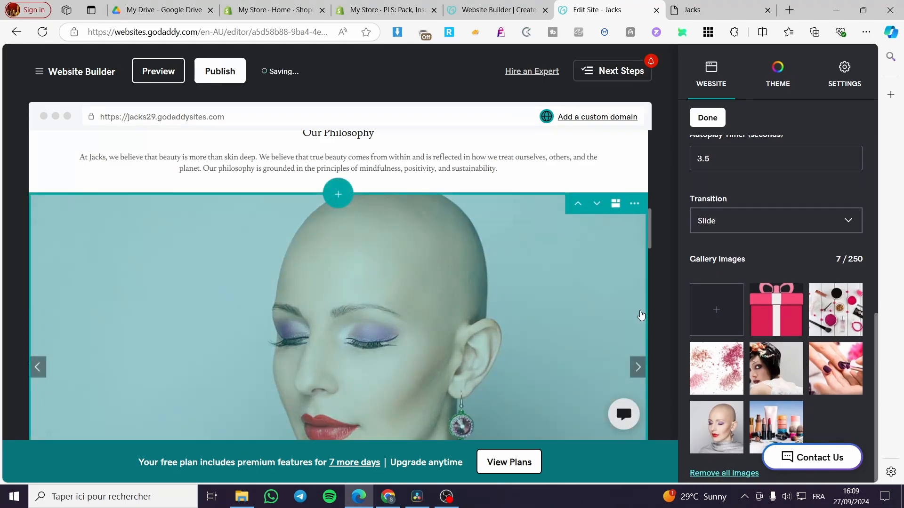
- Switch the slideshow transition to Fade and back to Slide, then scroll the homepage
click(637, 367)
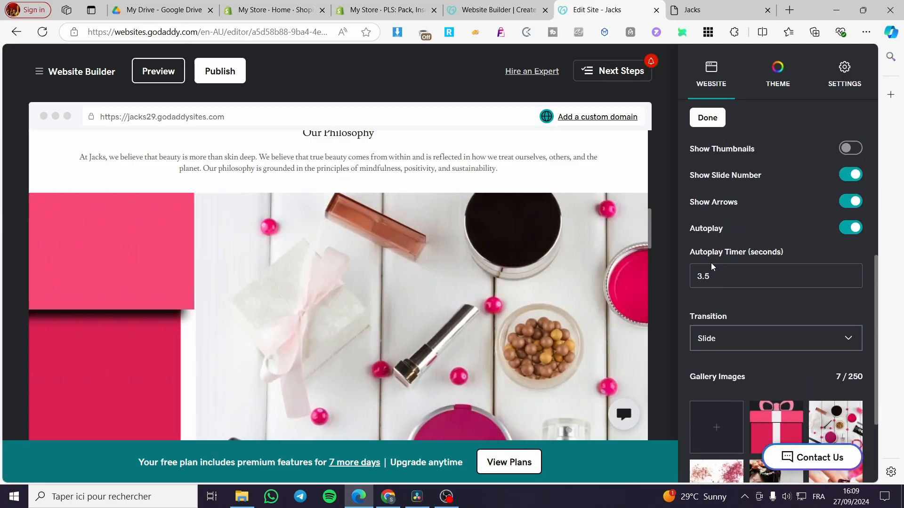
click(775, 338)
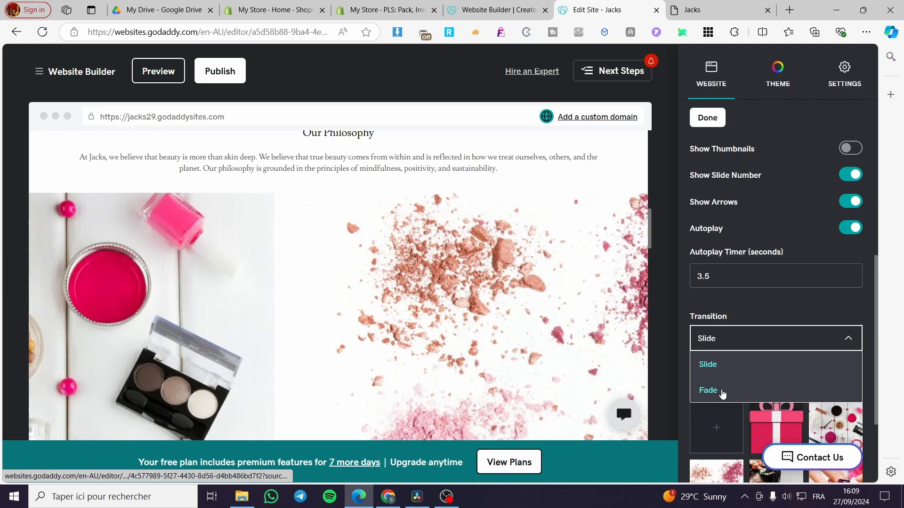
click(708, 390)
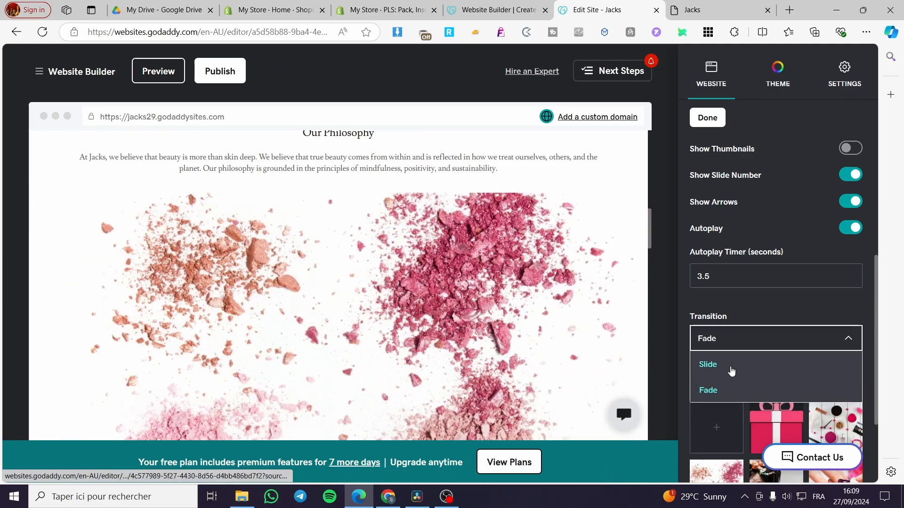
click(707, 365)
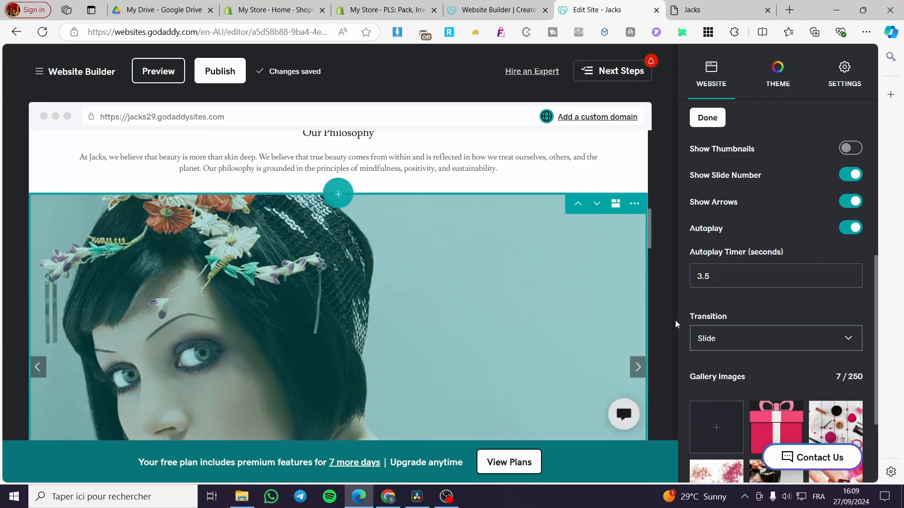
scroll(down, 3)
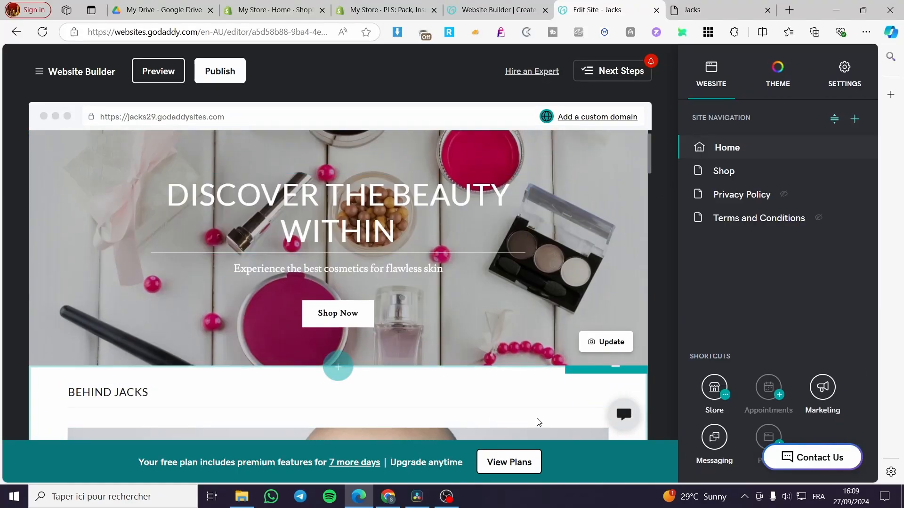
scroll(down, 3)
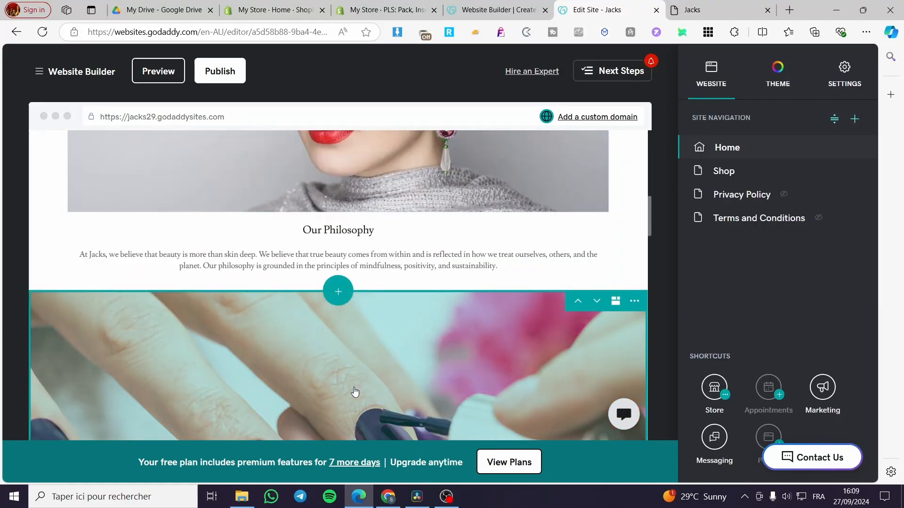